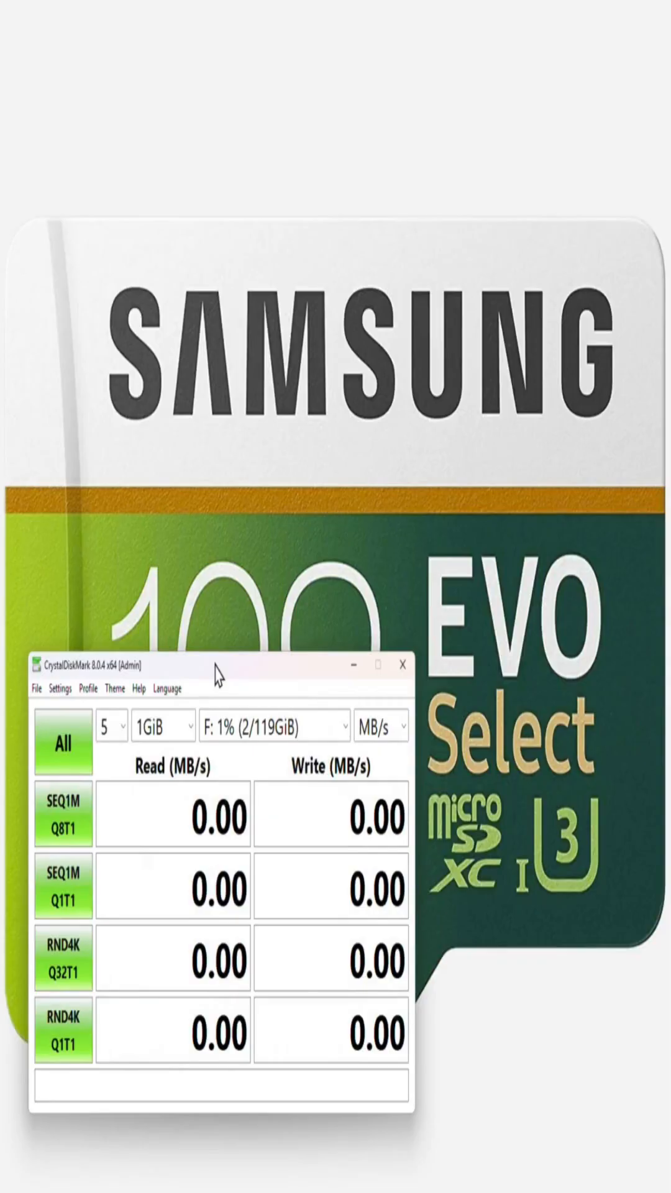
Position the window over the card image and run all benchmark tests on 119GiB drive F:.
drag(216, 666, 293, 772)
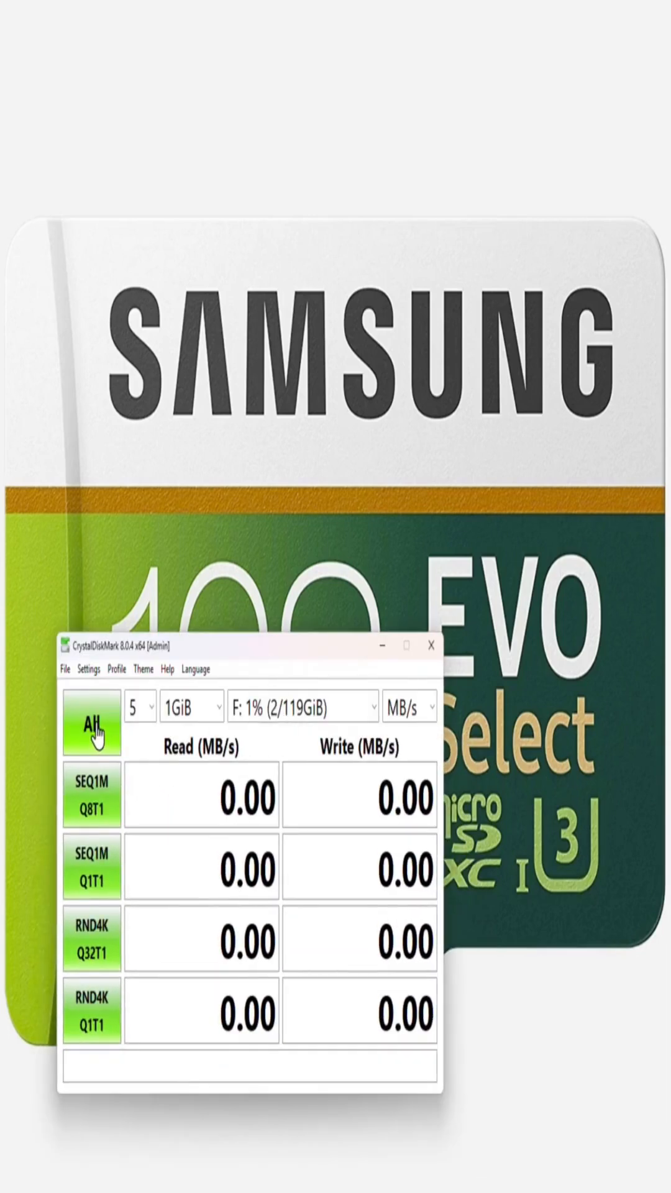
click(89, 721)
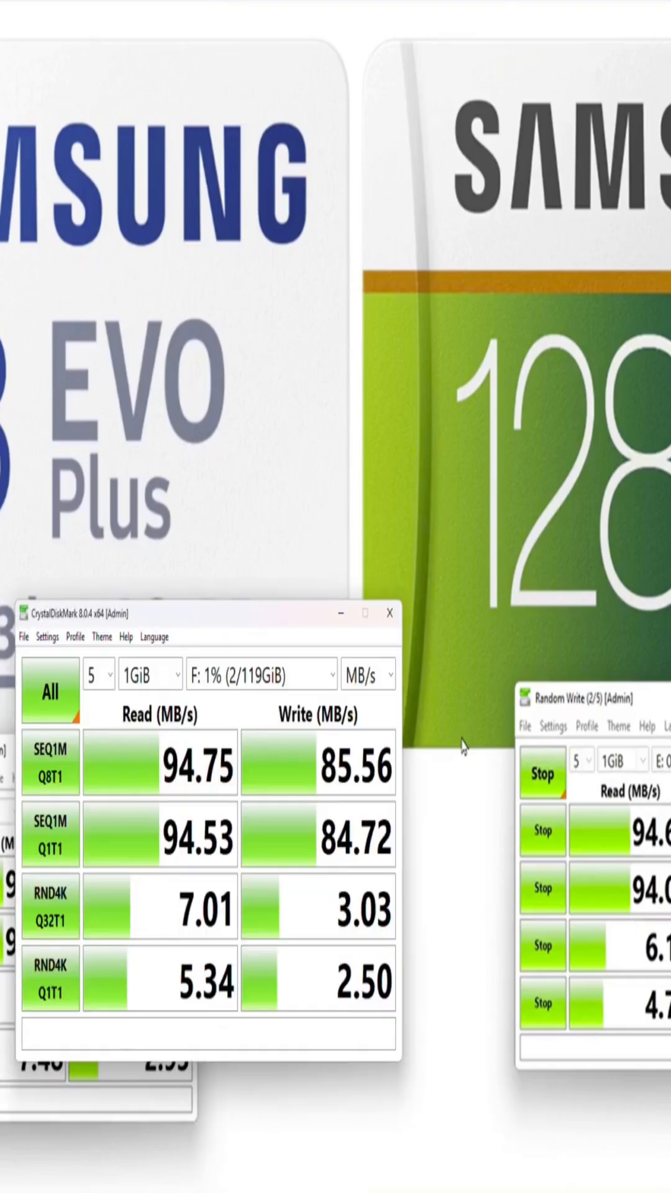
mouse_move(222, 894)
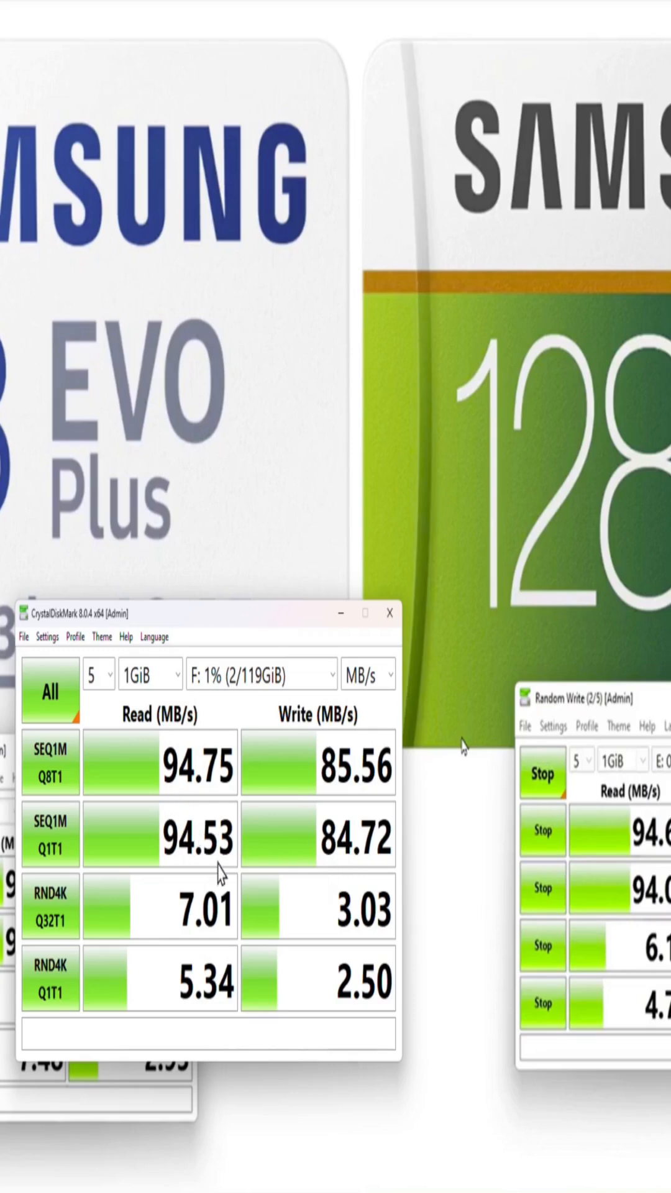
mouse_move(206, 638)
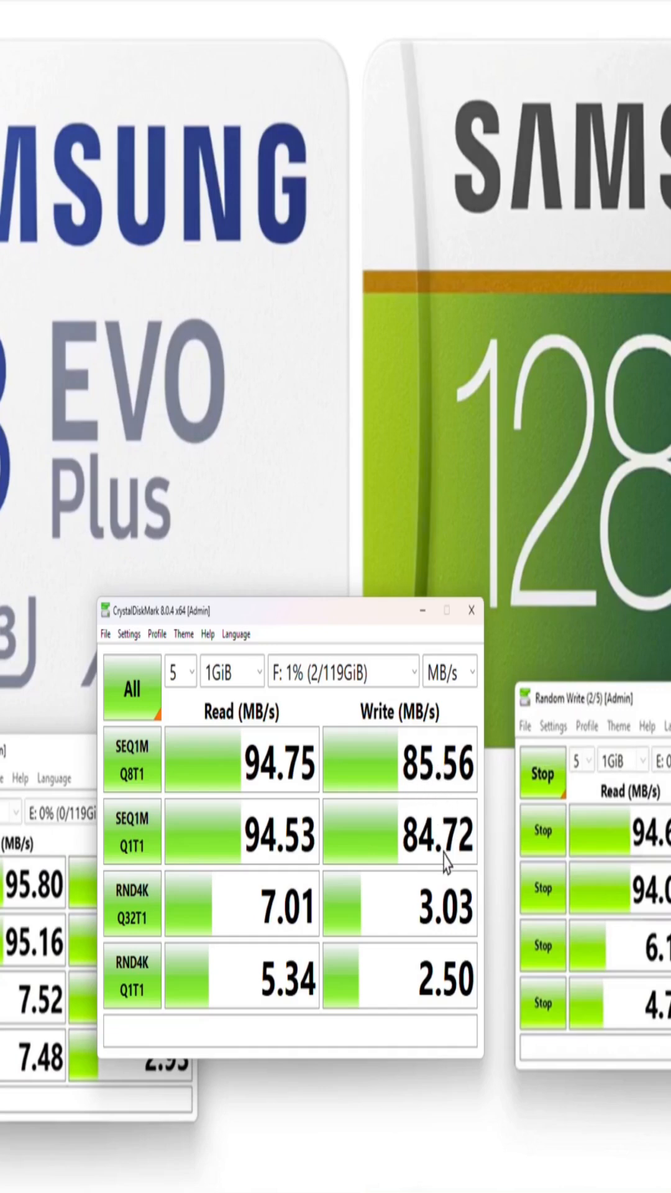
mouse_move(384, 771)
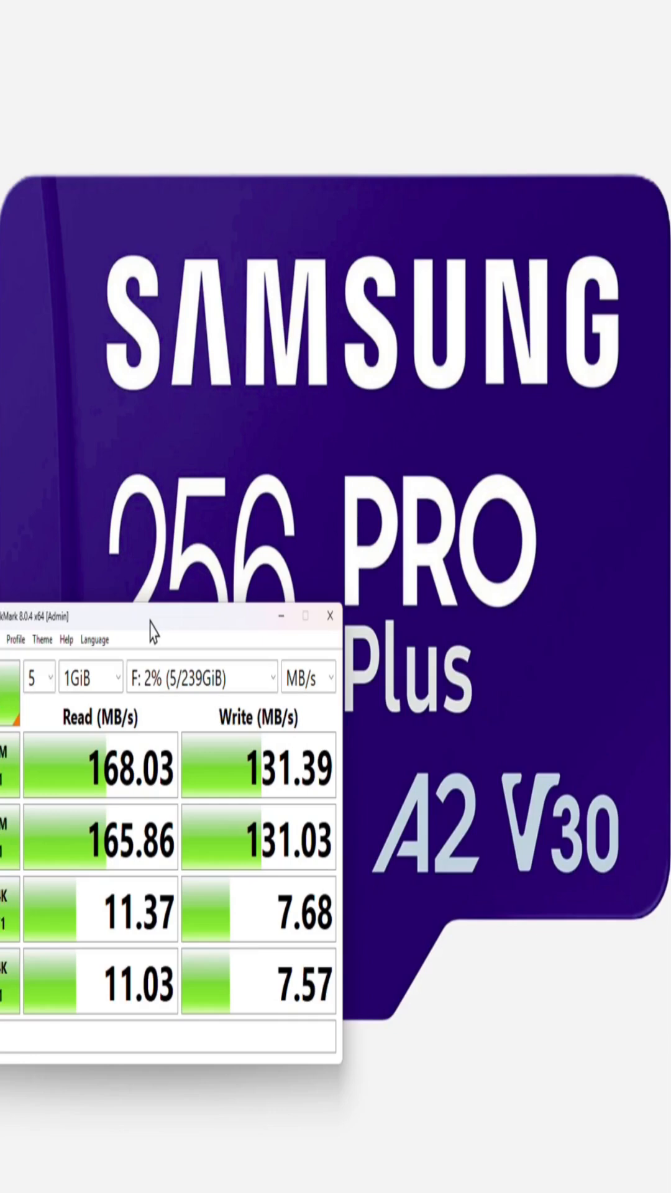
mouse_move(157, 632)
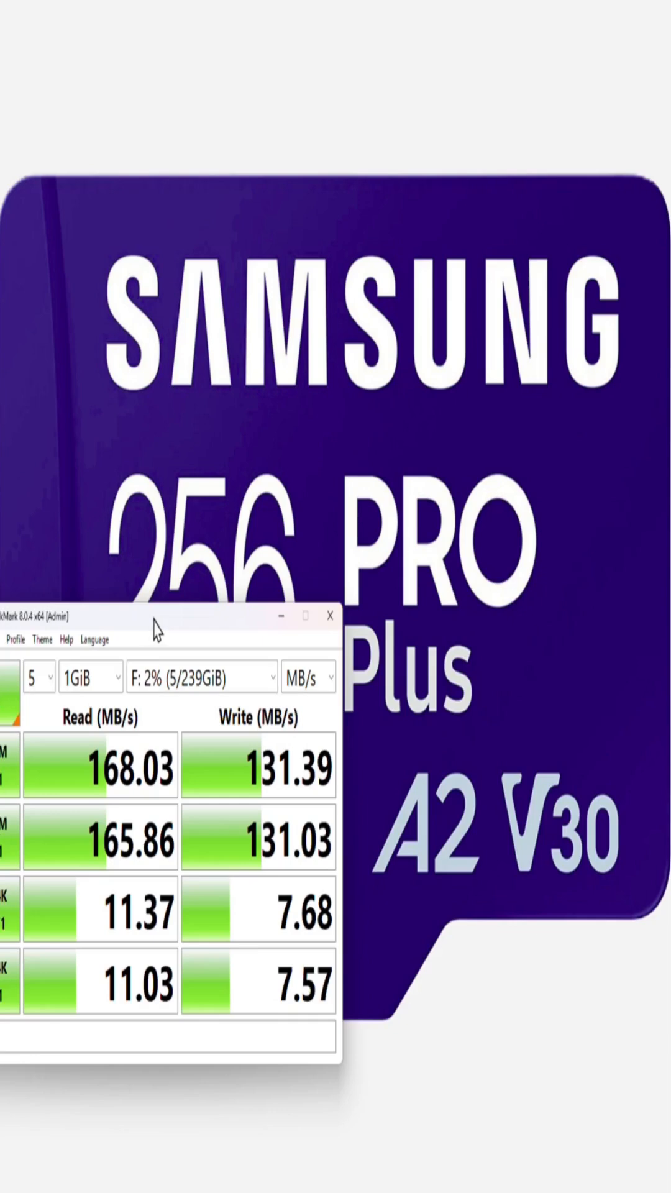